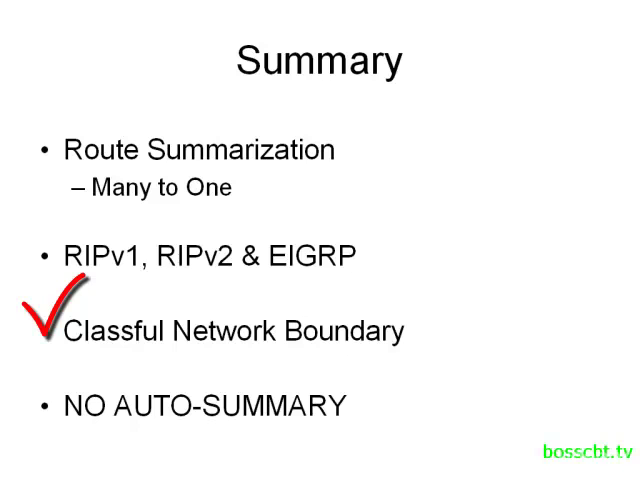
Erase the red check mark ink beside 'Classful Network Boundary' on the Summary slide
left_click(50, 320)
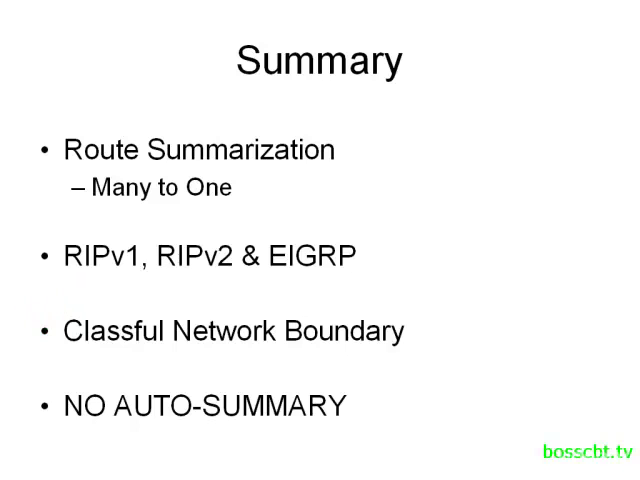